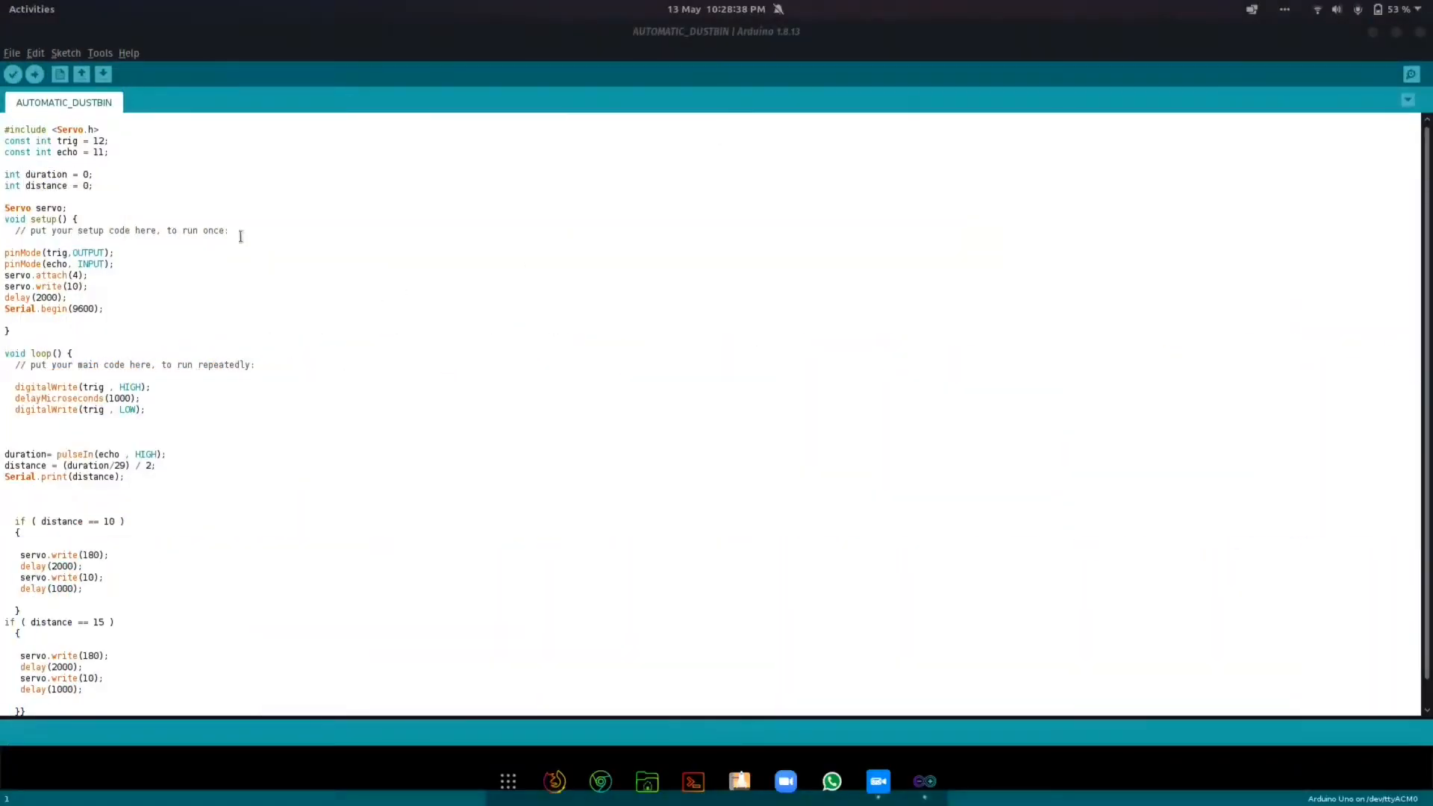
pyautogui.moveTo(155, 160)
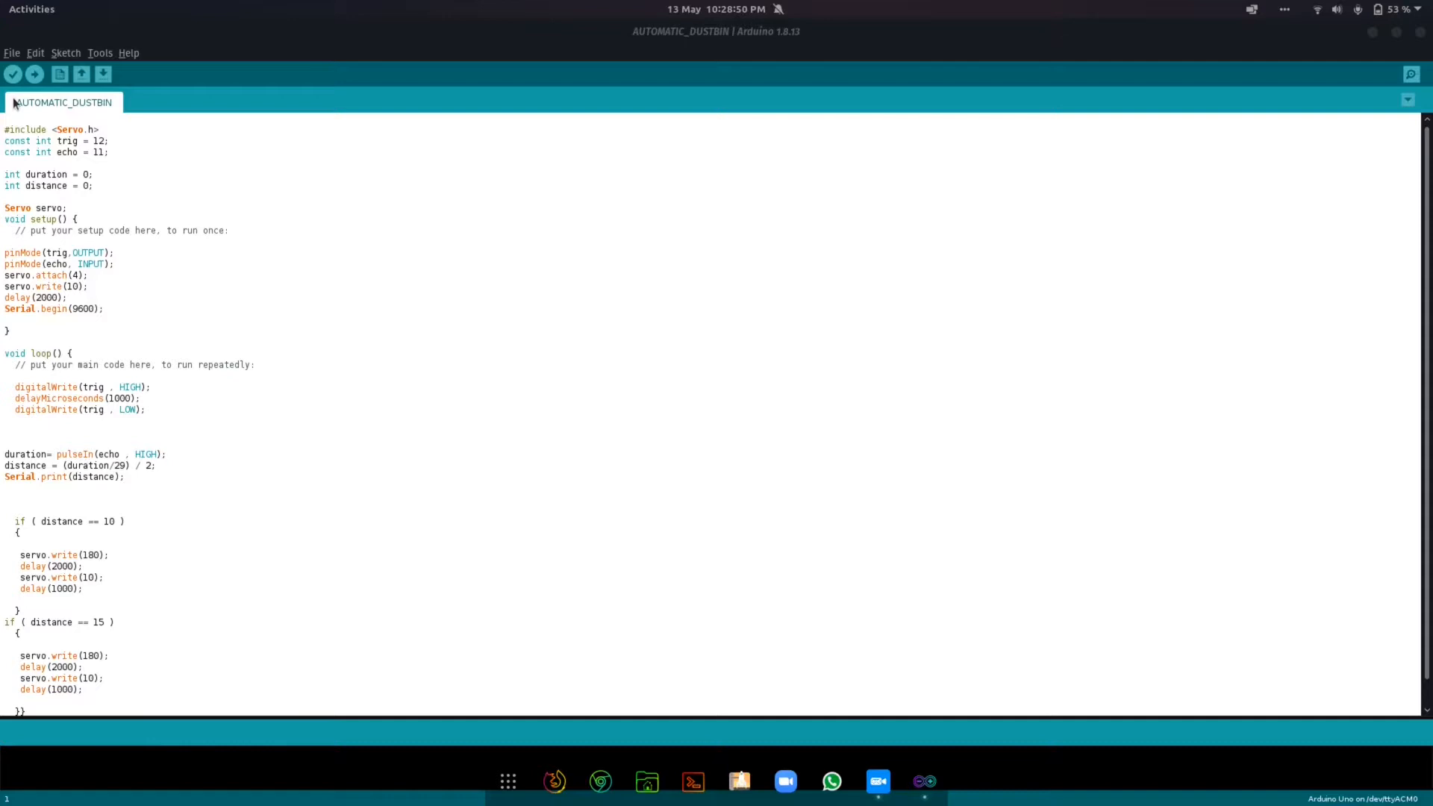
pyautogui.moveTo(201, 134)
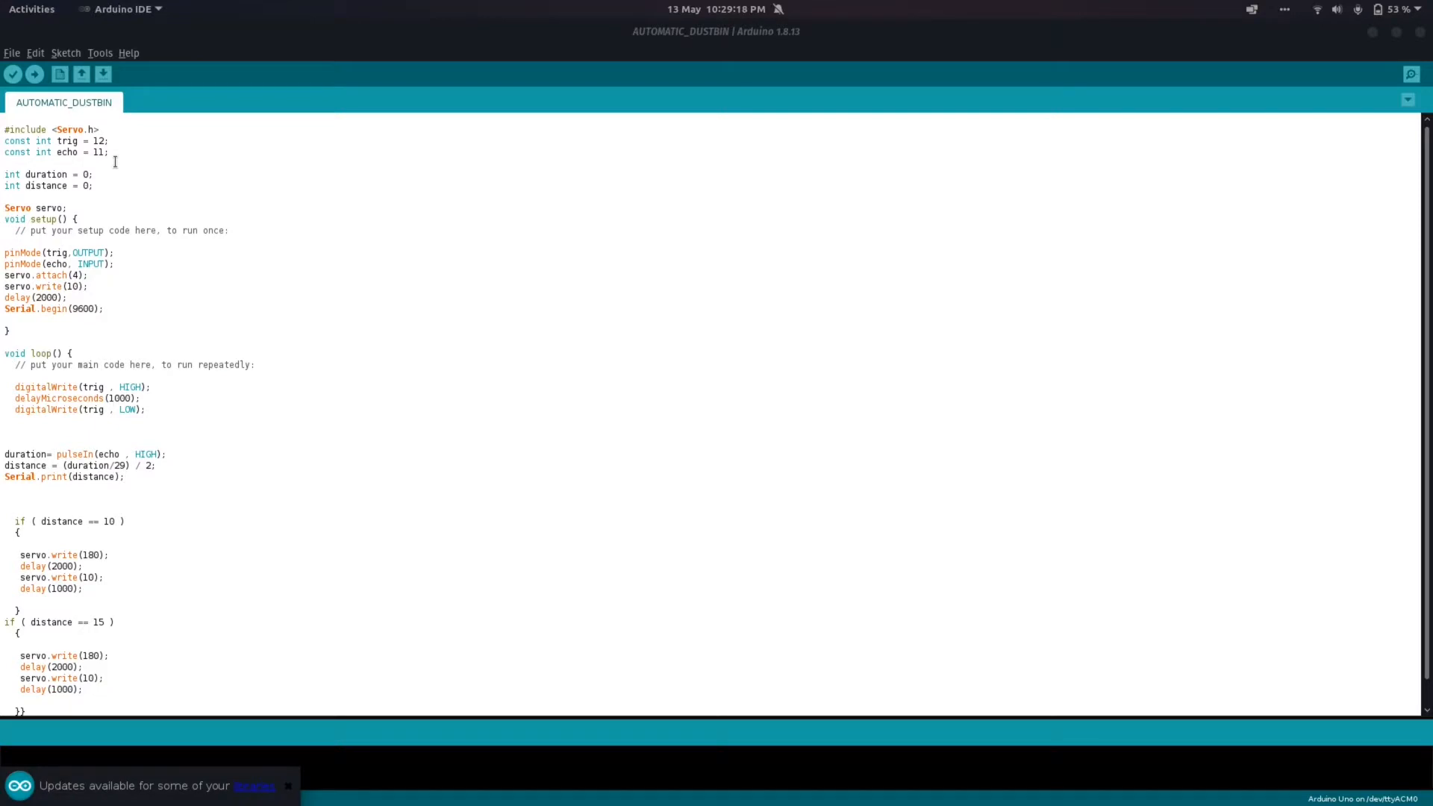
pyautogui.moveTo(3, 183)
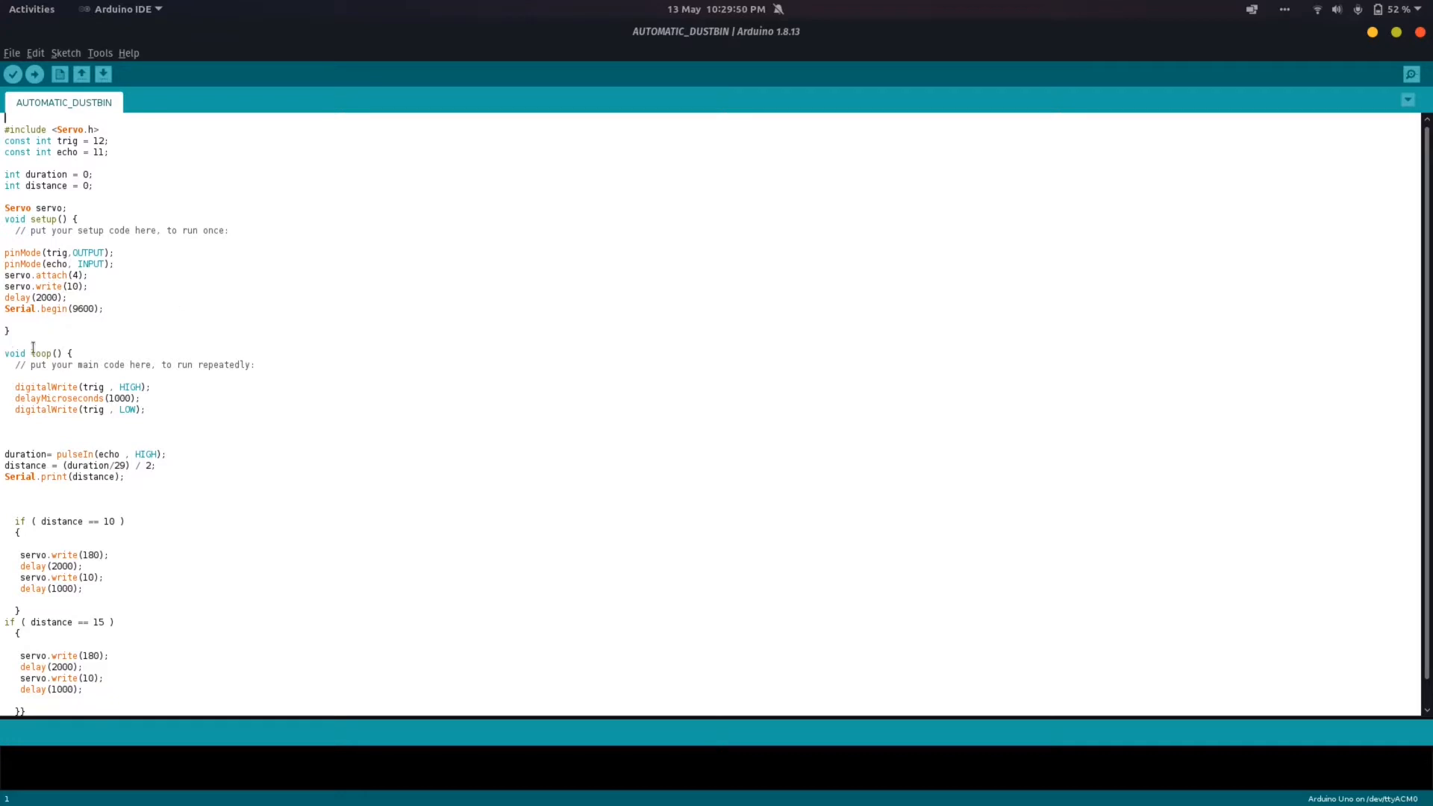
pyautogui.scroll(3)
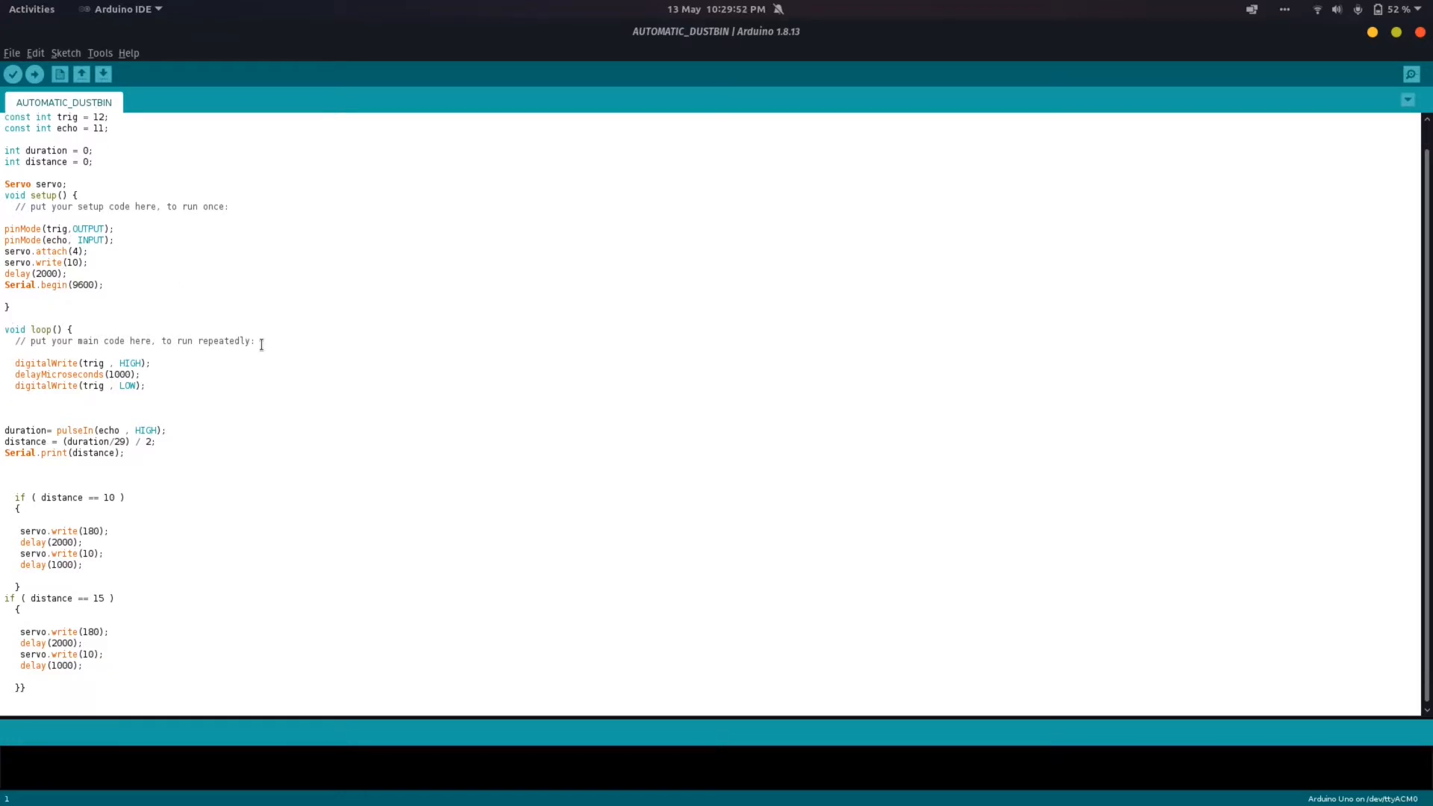
pyautogui.moveTo(91, 366)
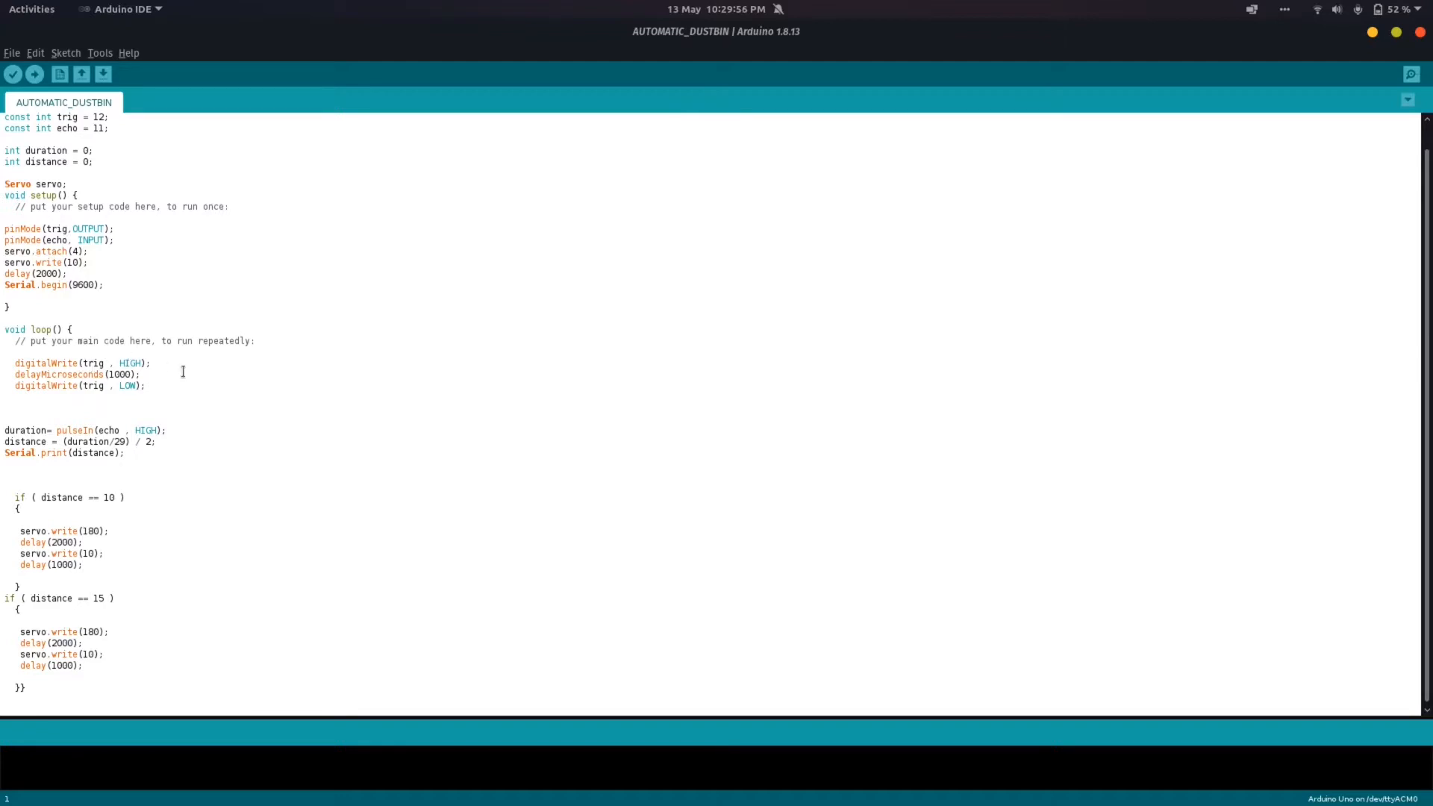
pyautogui.moveTo(78, 394)
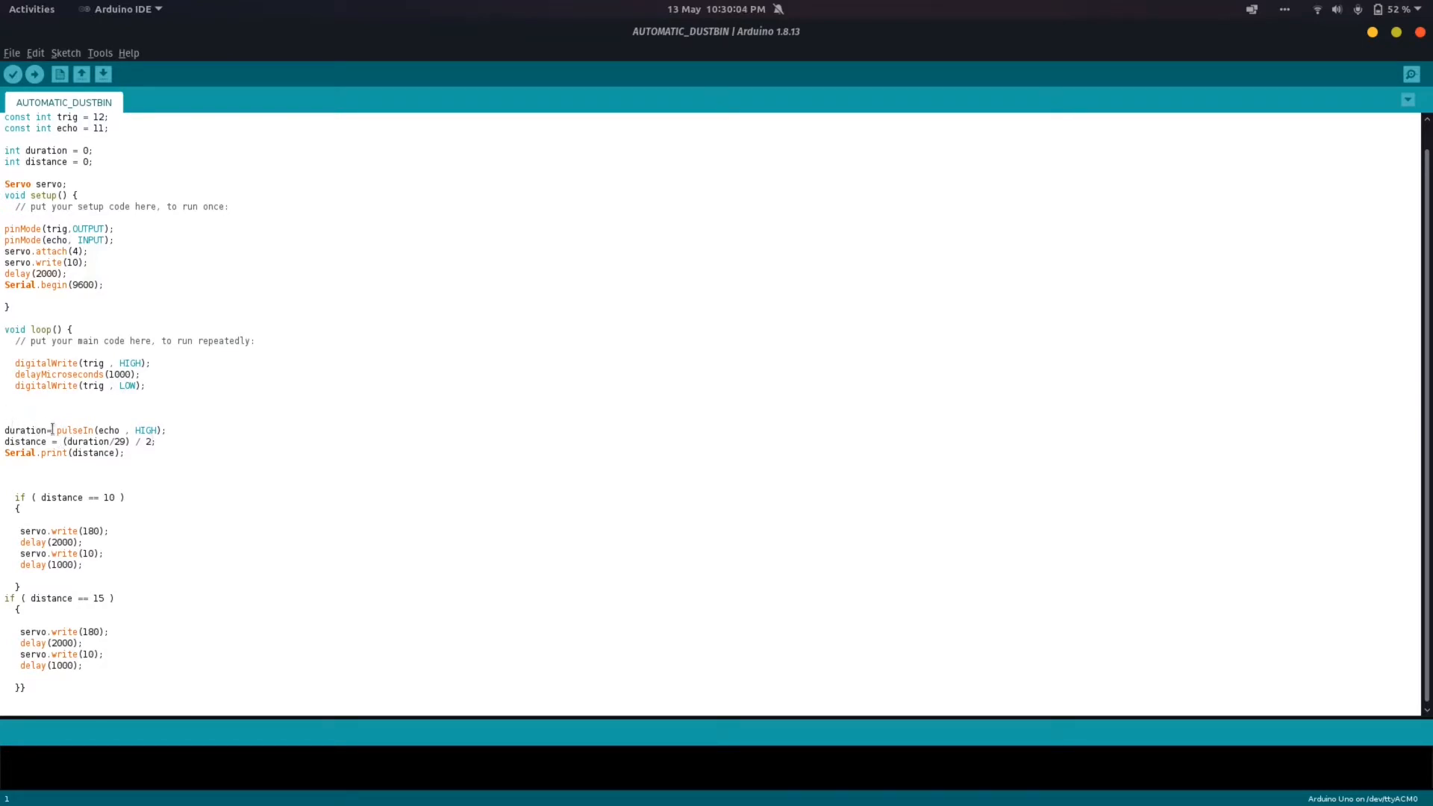
pyautogui.click(117, 400)
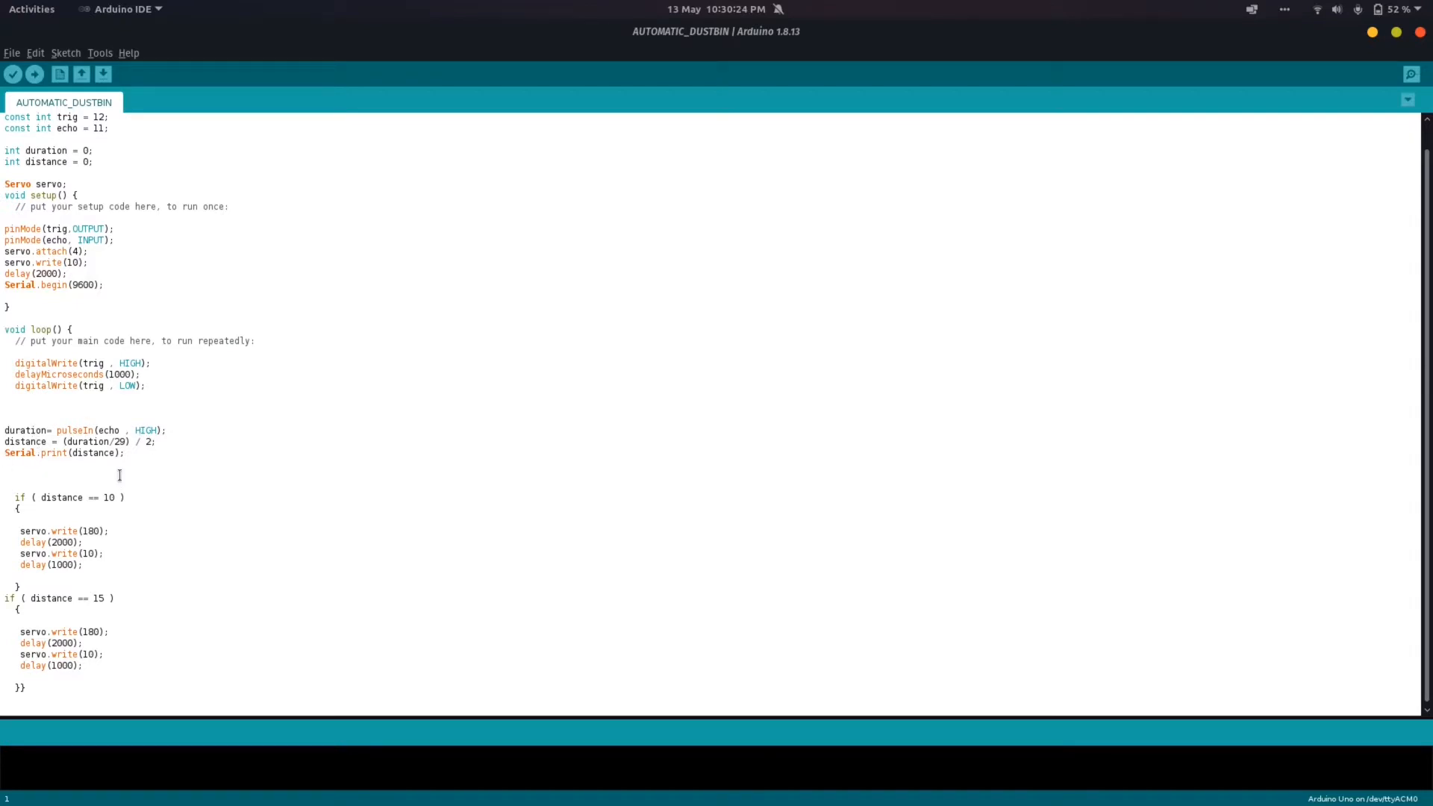
pyautogui.moveTo(184, 453)
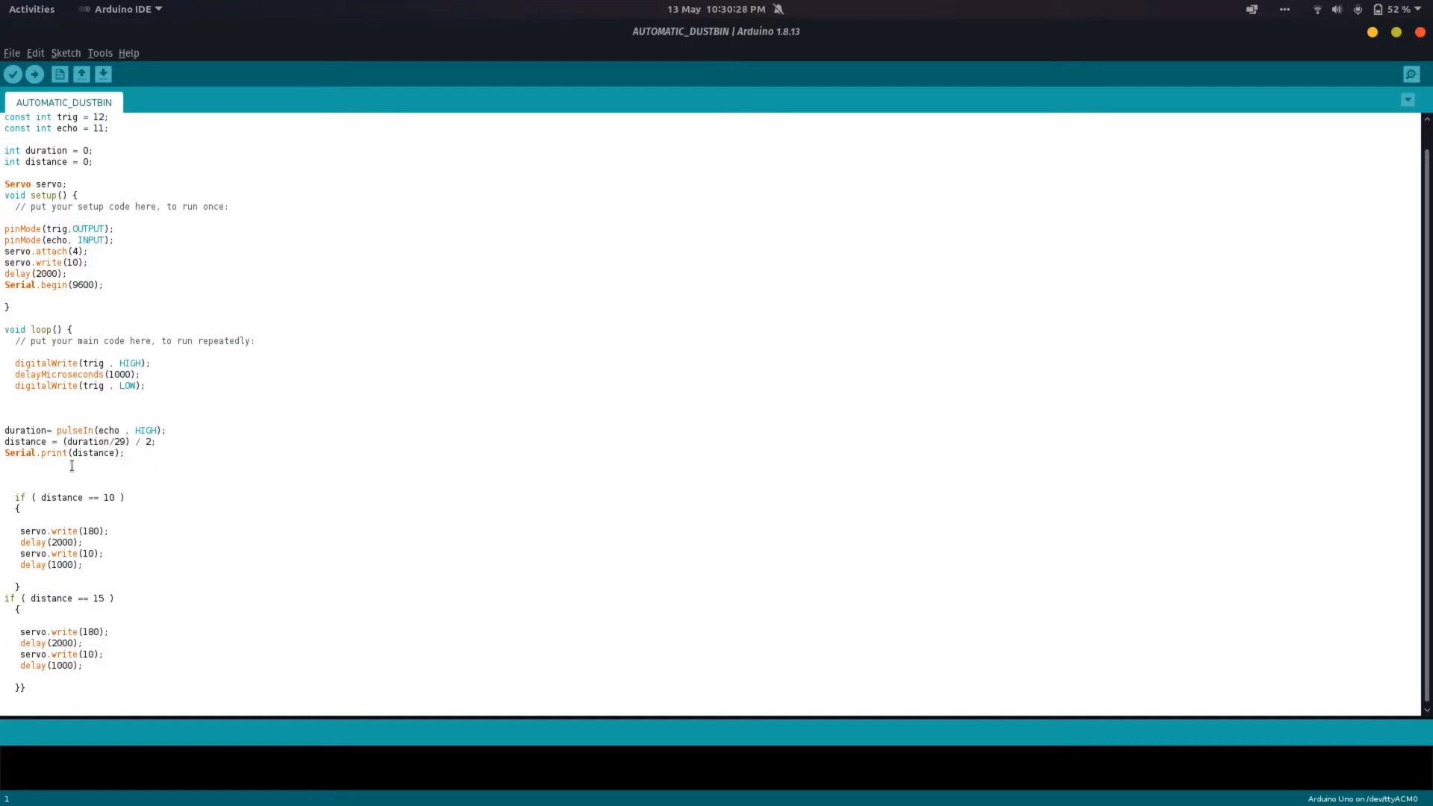
pyautogui.click(29, 518)
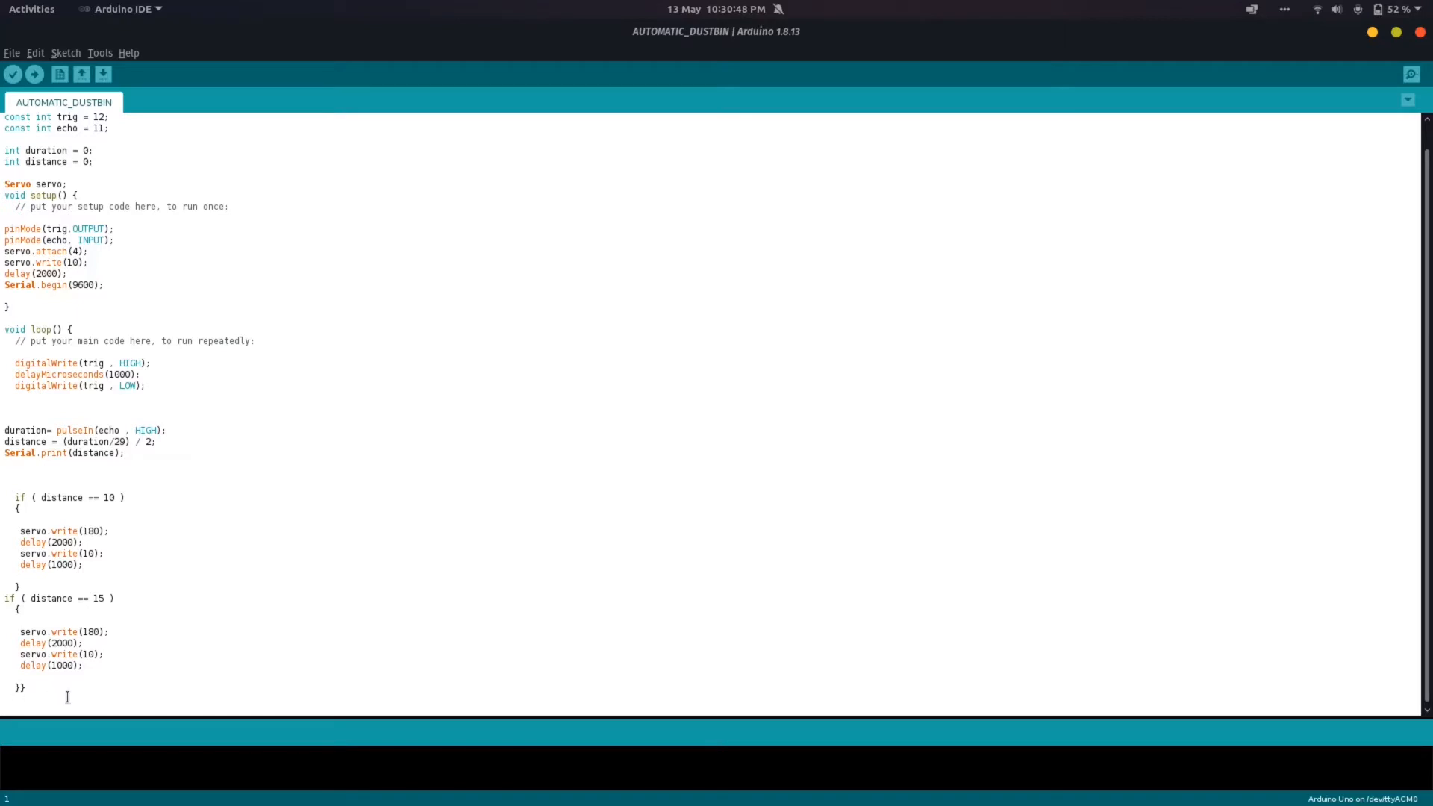
pyautogui.moveTo(223, 658)
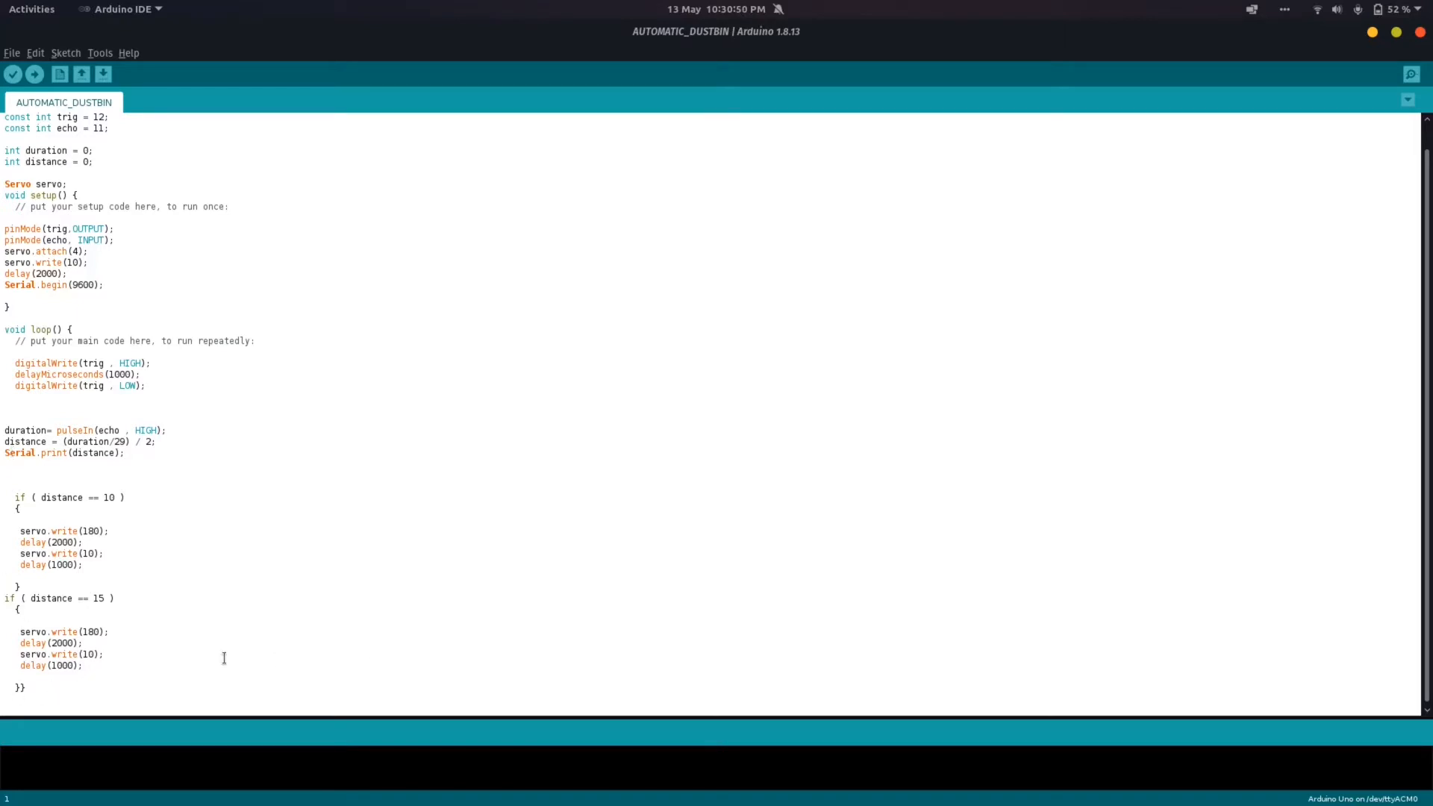